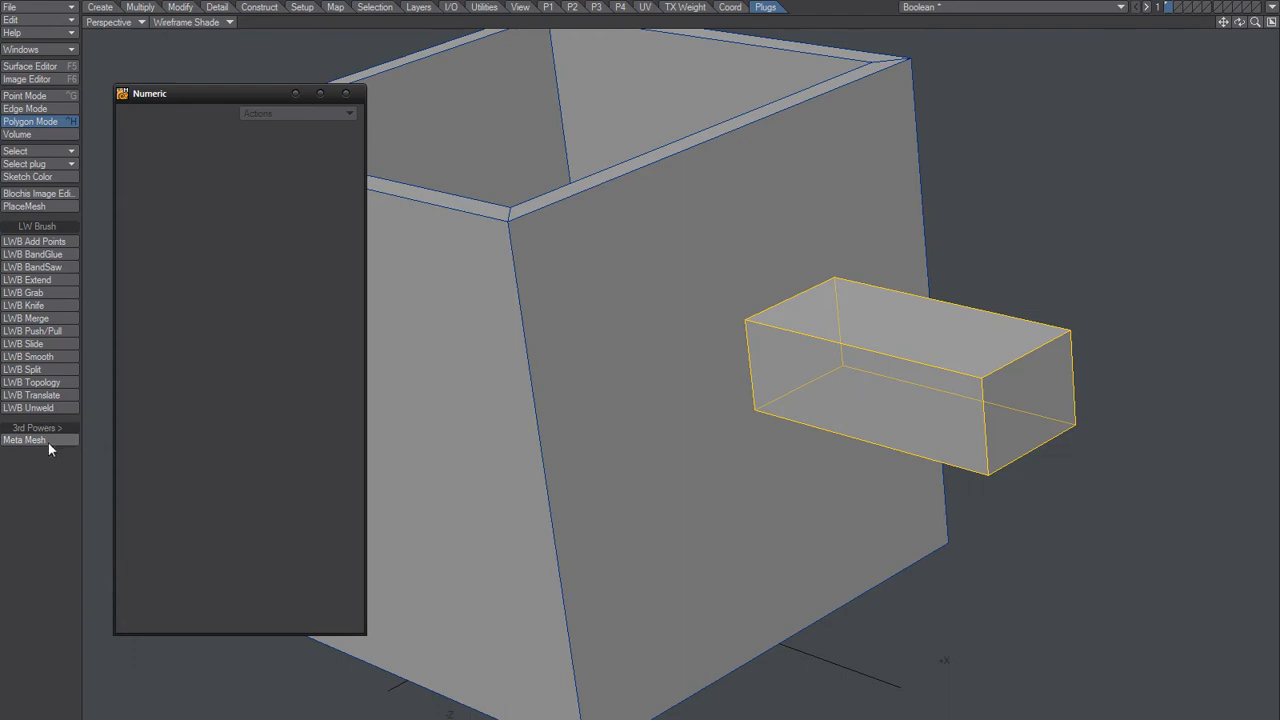
- Switch to the quad layout showing Top, Back, Right and Perspective views of both boxes
left_click(24, 440)
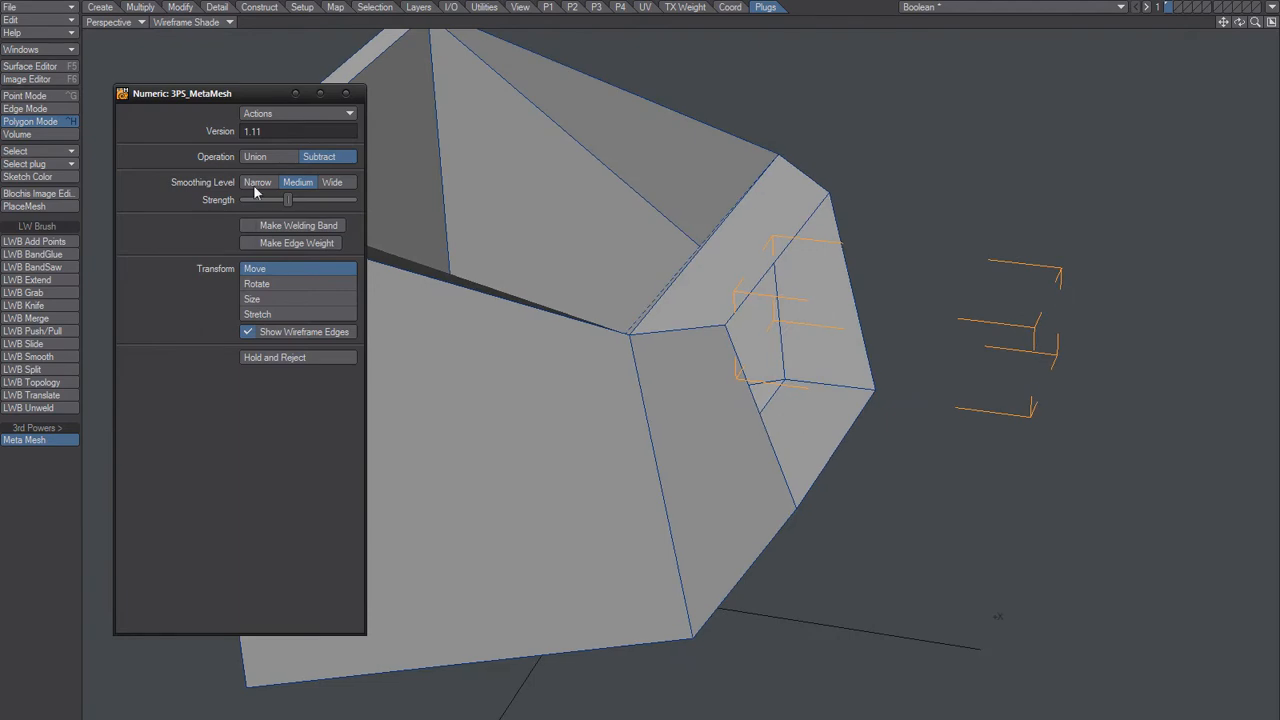
left_click(257, 182)
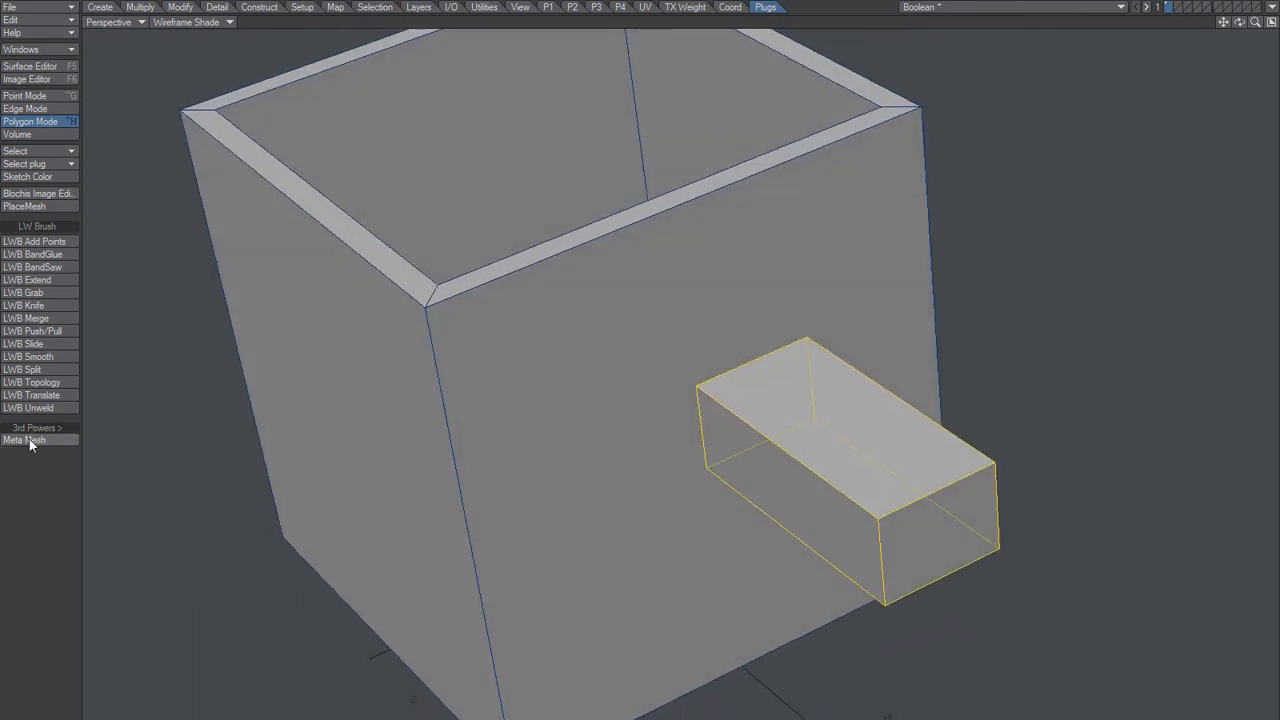
left_click(35, 442)
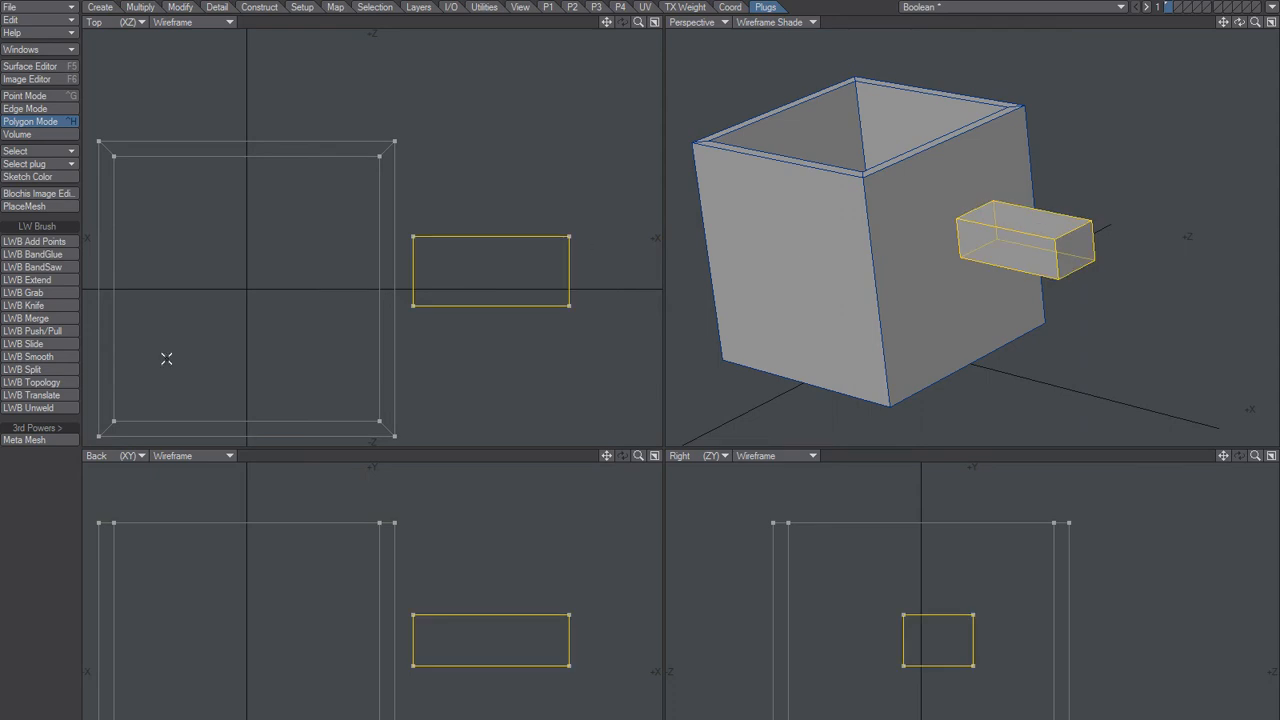
- Apply Meta Mesh with Subtract operation and Narrow smoothing, then zoom out the Perspective view
left_click(23, 441)
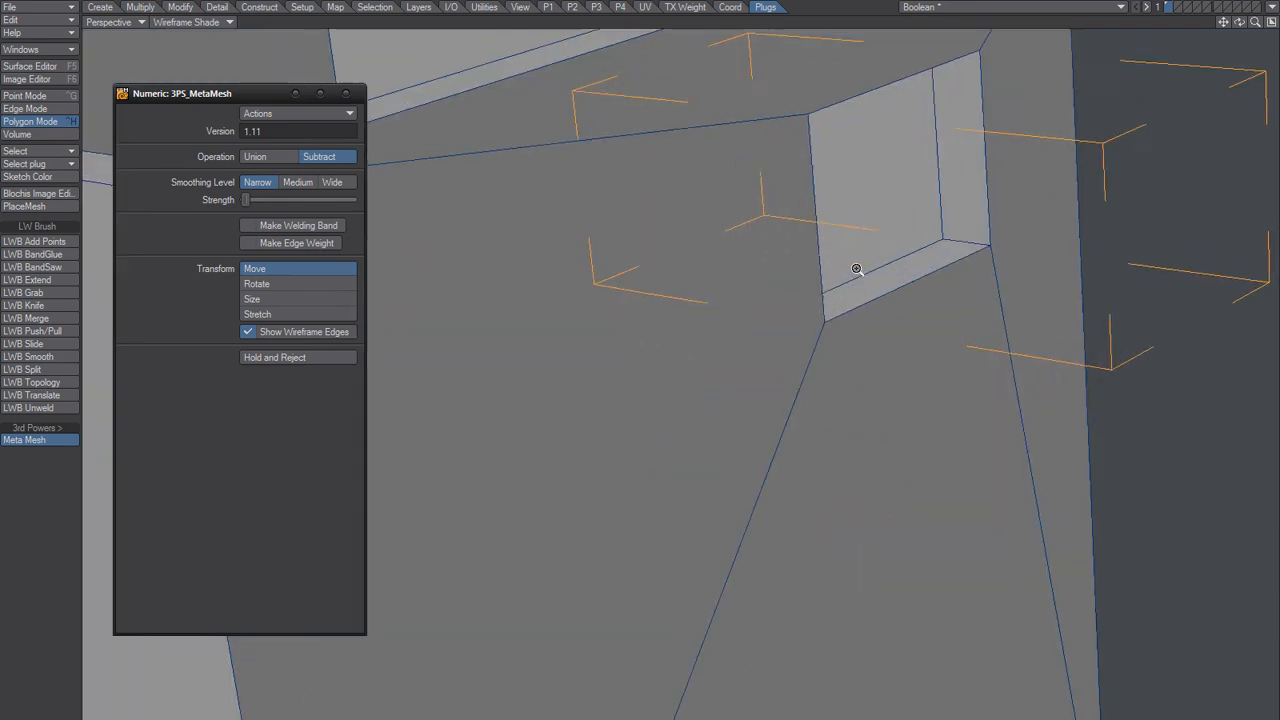
left_click_drag(855, 268, 733, 413)
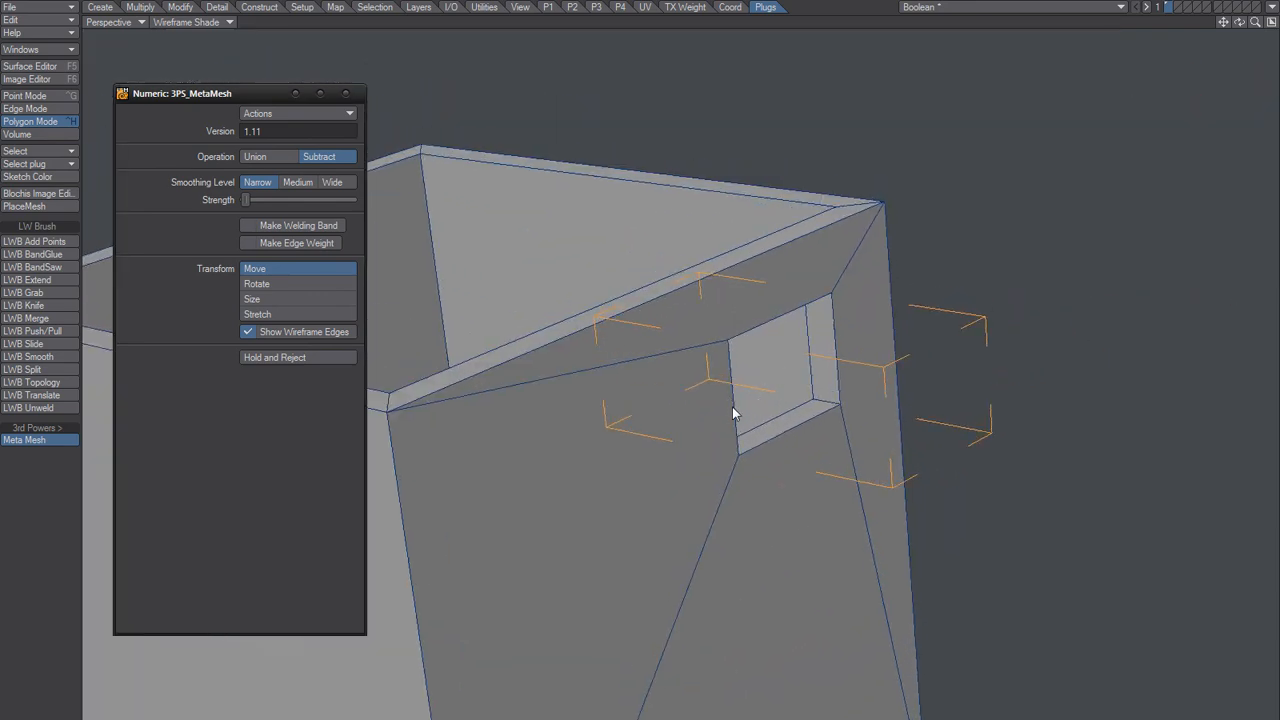